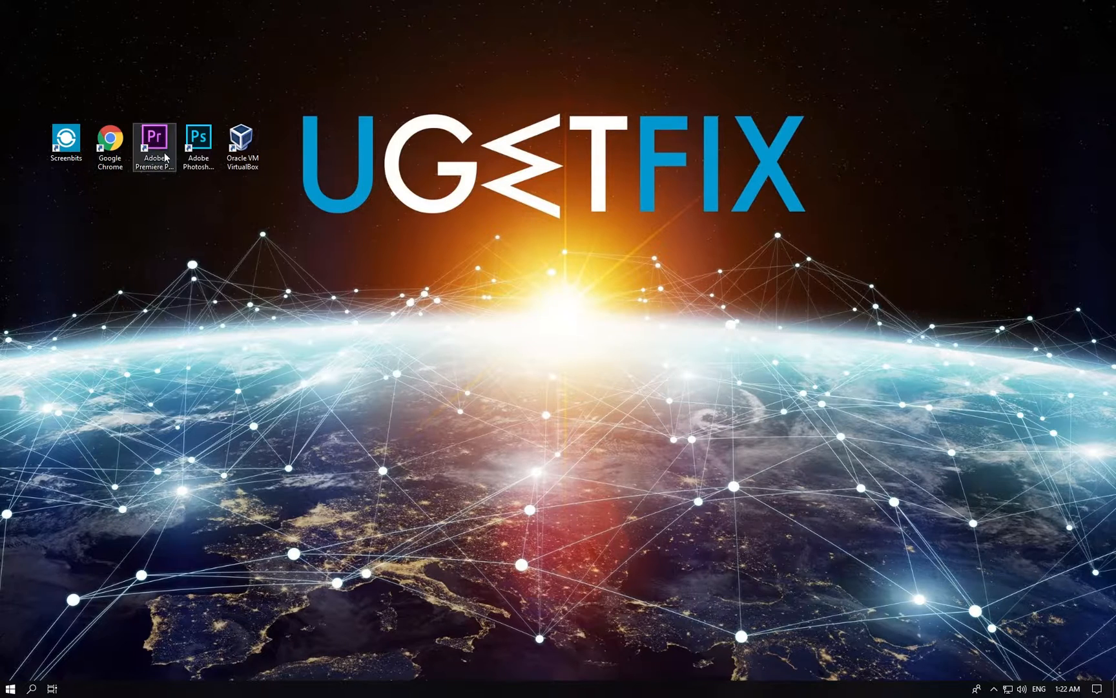
Reach the Temp folder's Security permissions and its Advanced Security Settings window.
{"action": "right_click", "coordinate": [198, 141]}
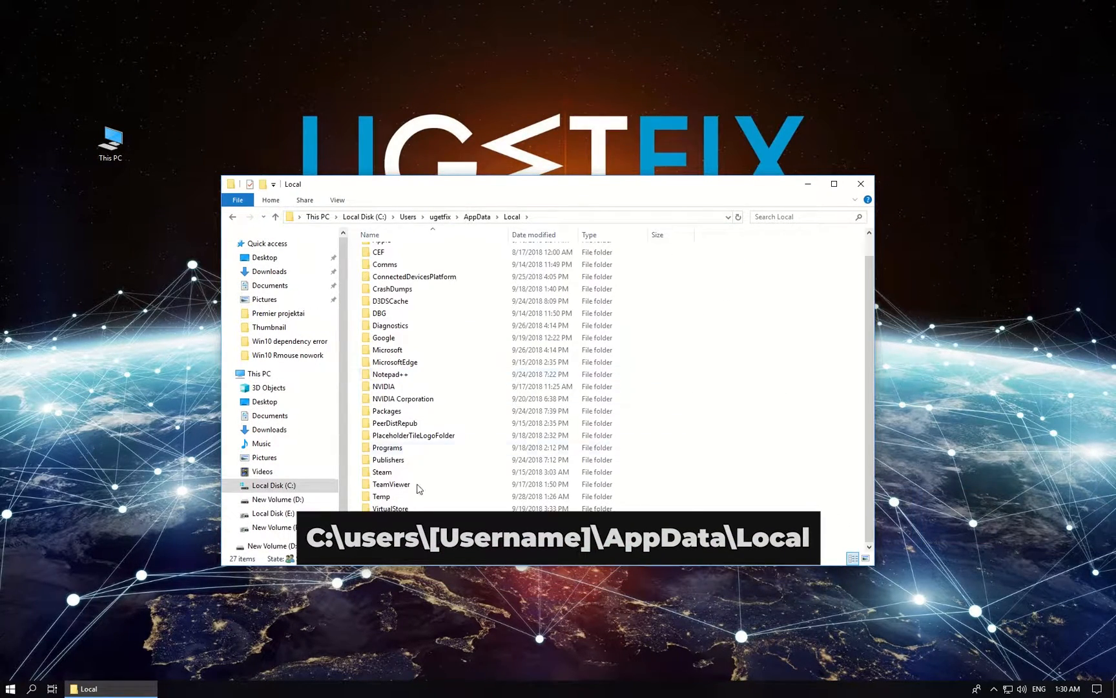
{"action": "right_click", "coordinate": [381, 496]}
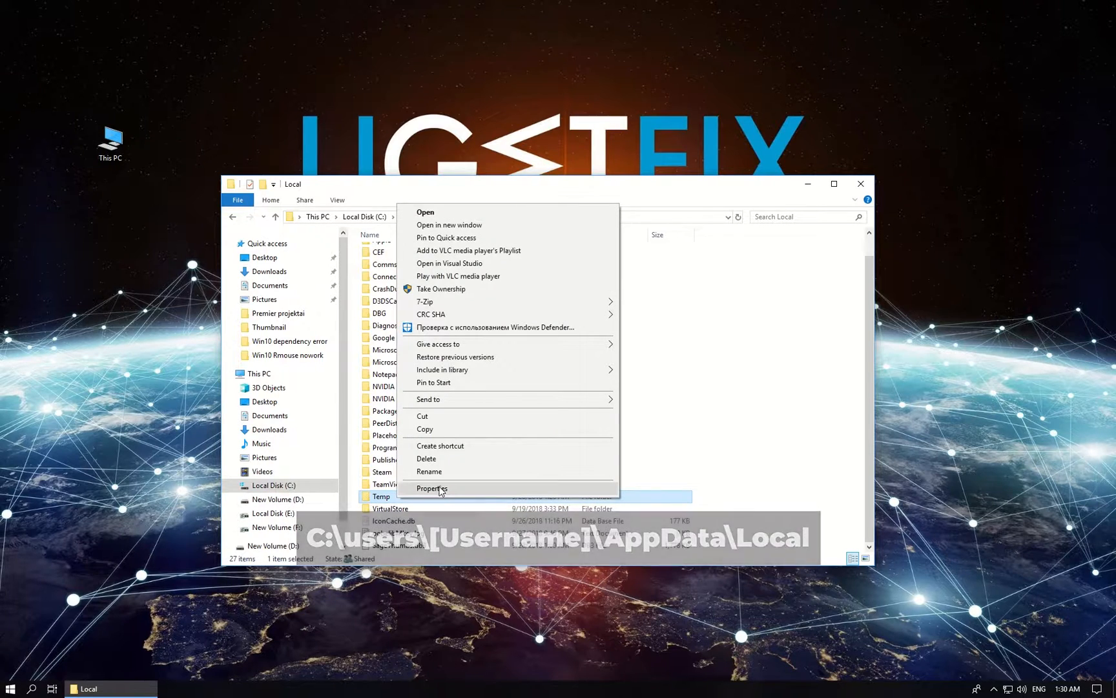
{"action": "left_click", "coordinate": [430, 487]}
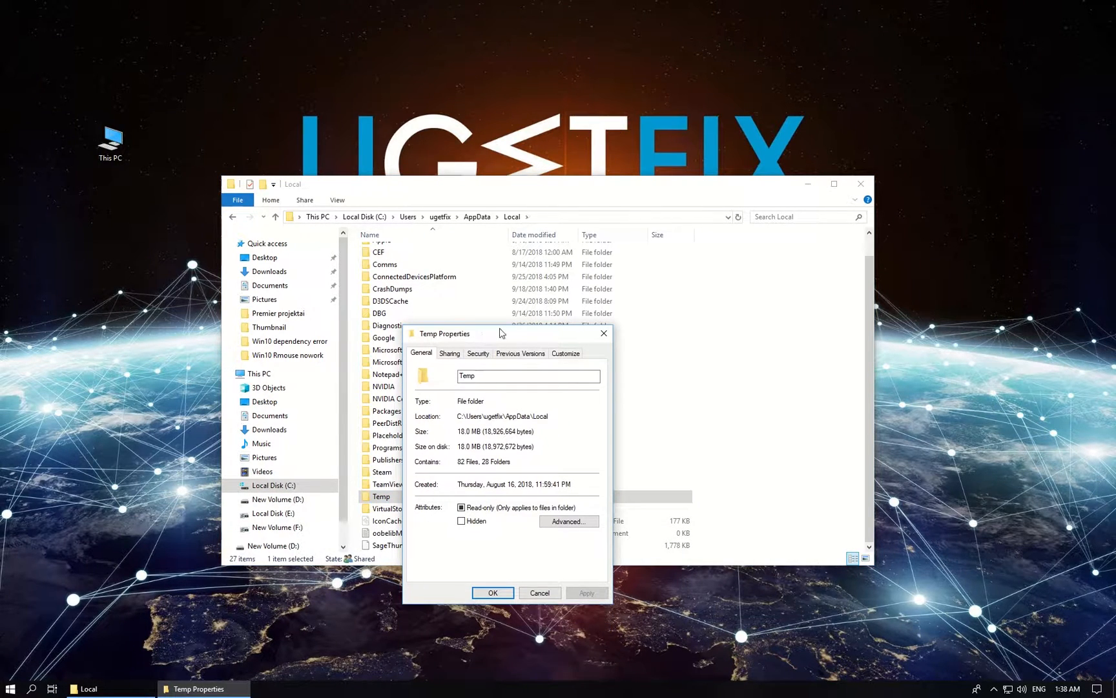
{"action": "left_click", "coordinate": [478, 353]}
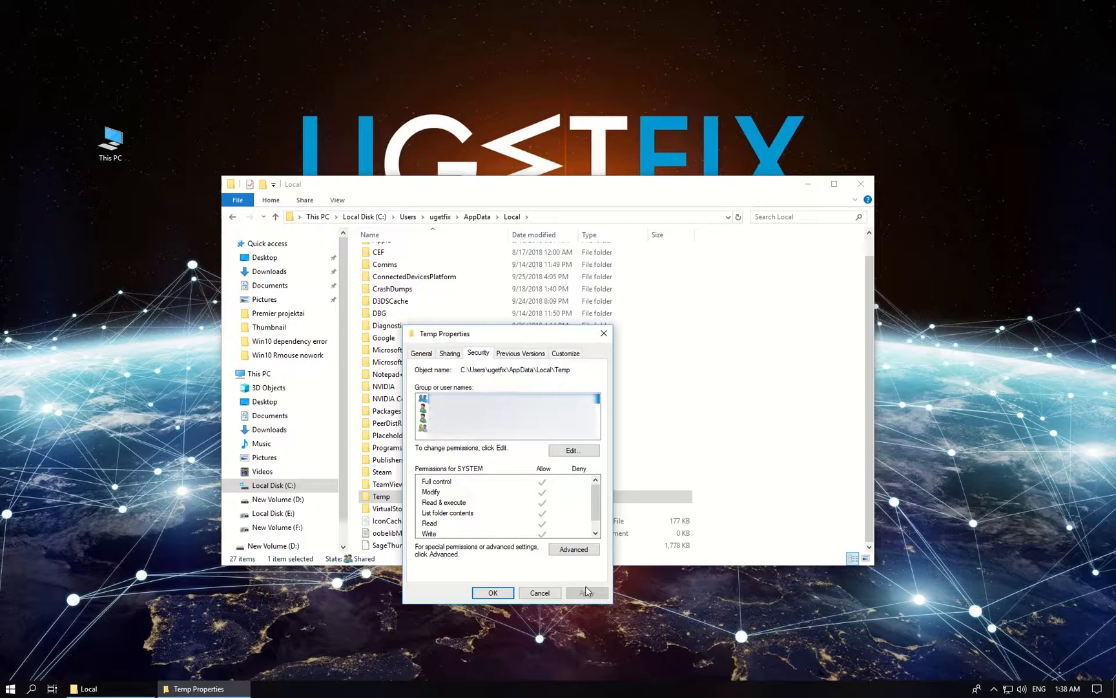
{"action": "left_click", "coordinate": [573, 549]}
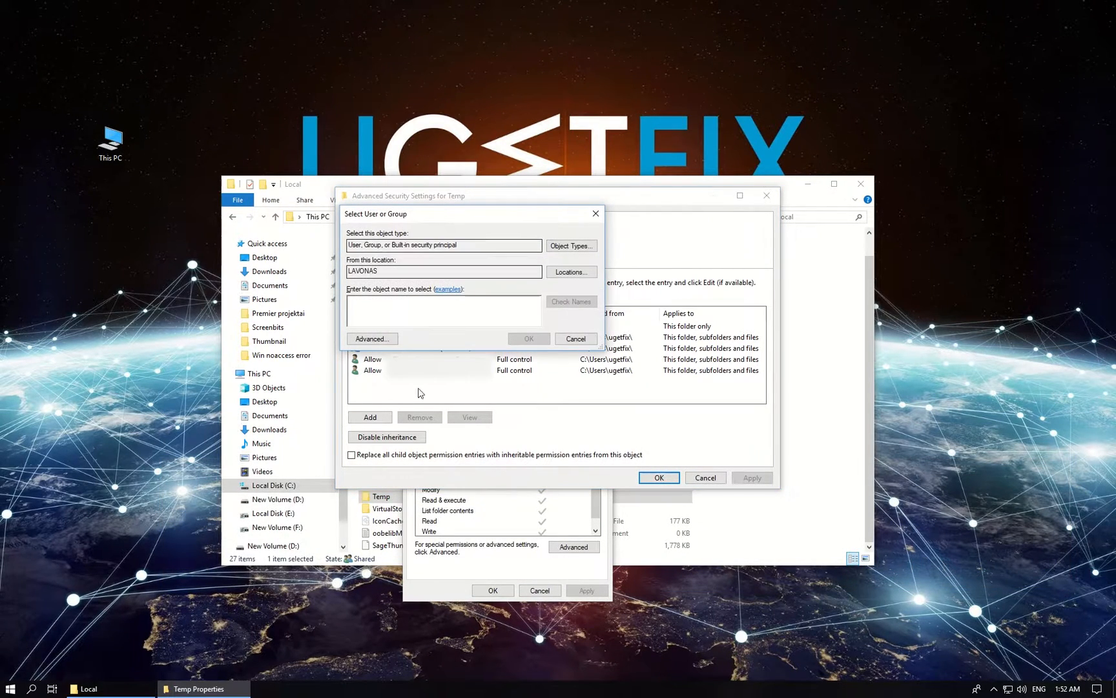
Find and confirm Administrators as the Temp folder's new owner.
{"action": "left_click", "coordinate": [371, 339]}
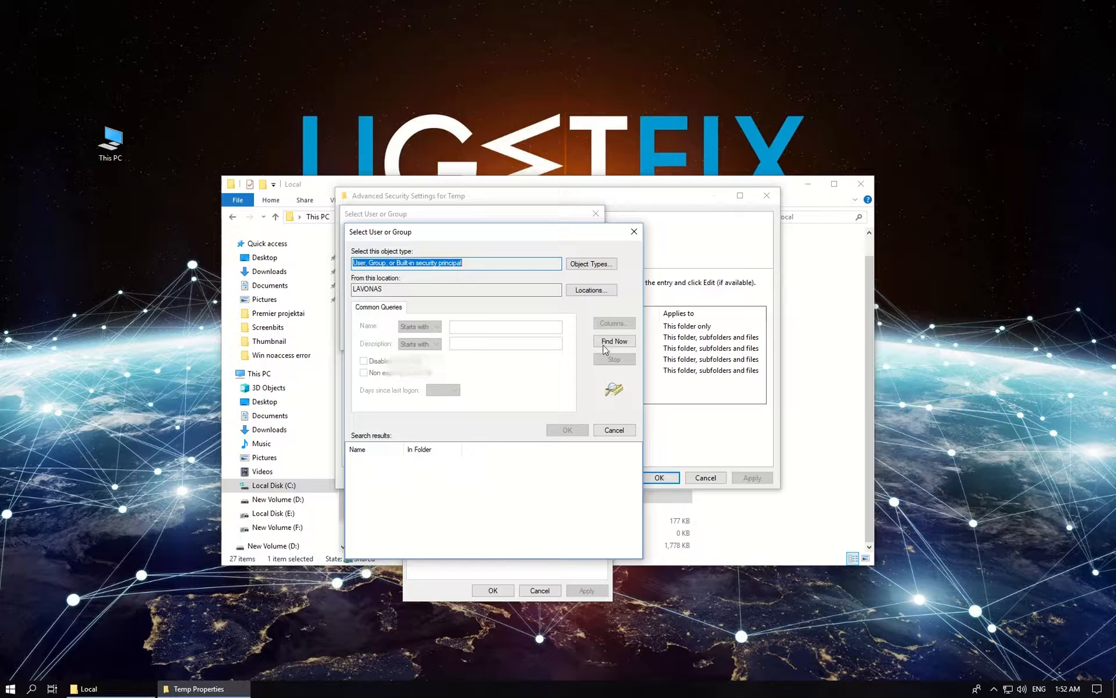
{"action": "left_click", "coordinate": [612, 340]}
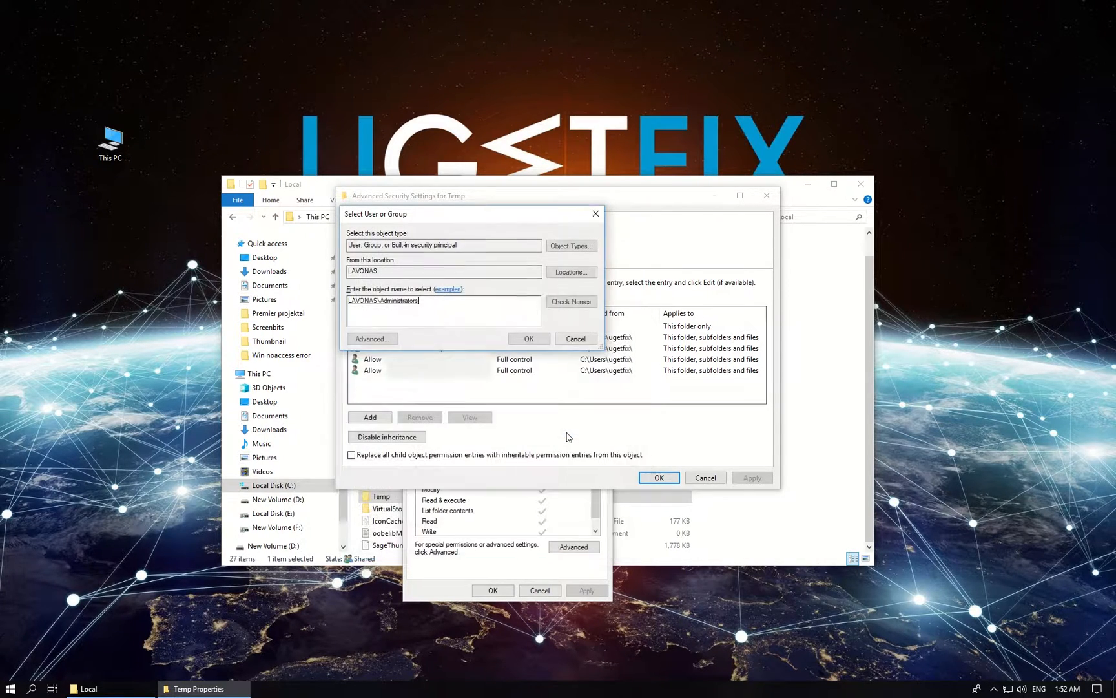
{"action": "left_click", "coordinate": [527, 339]}
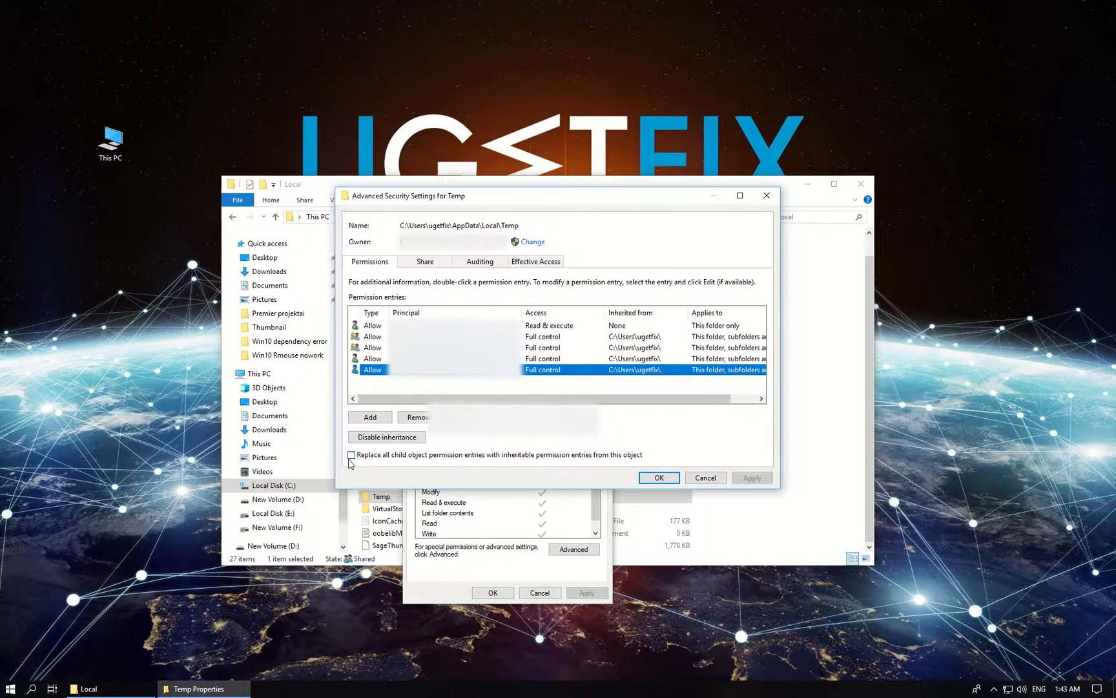
Replace all child permission entries of Temp with inheritable ones and confirm the reset.
{"action": "left_click", "coordinate": [351, 455]}
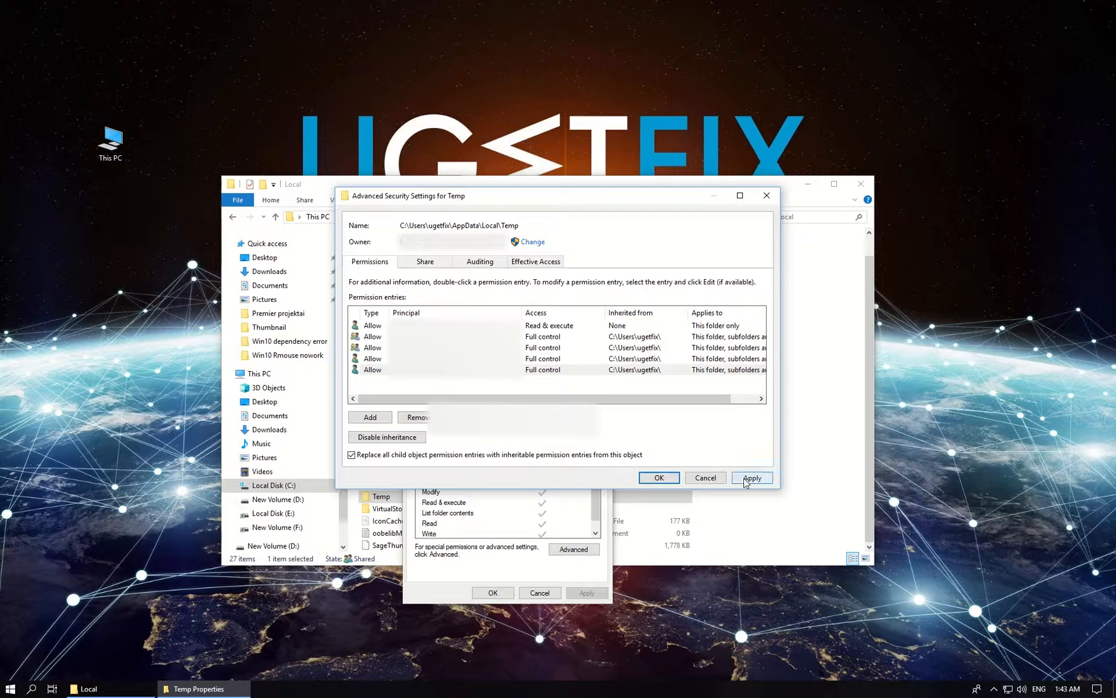
{"action": "left_click", "coordinate": [751, 477]}
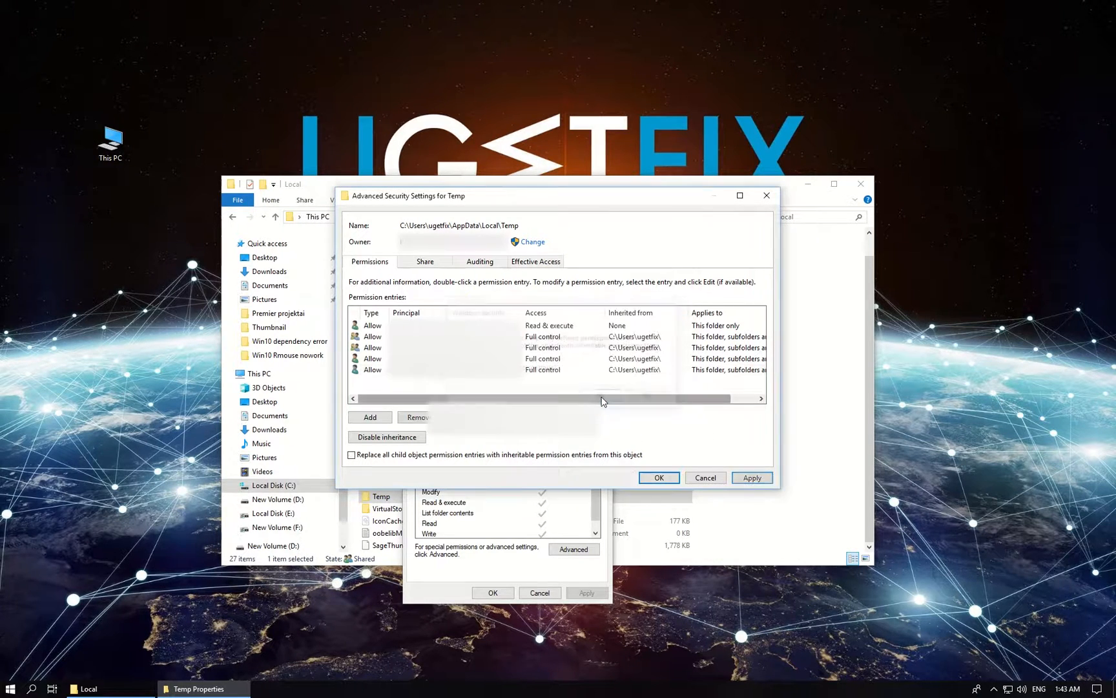
{"action": "left_click", "coordinate": [658, 477]}
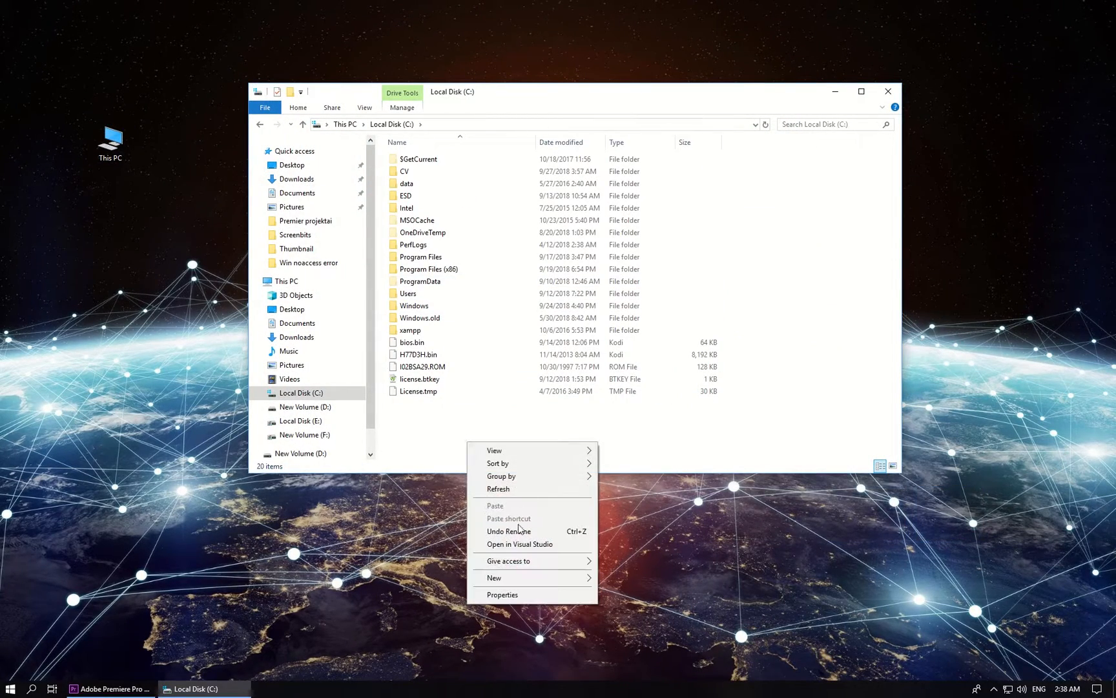
Create a new Temp folder on drive C, then show This PC's options.
{"action": "left_click", "coordinate": [493, 577]}
{"action": "type", "text": "Temp"}
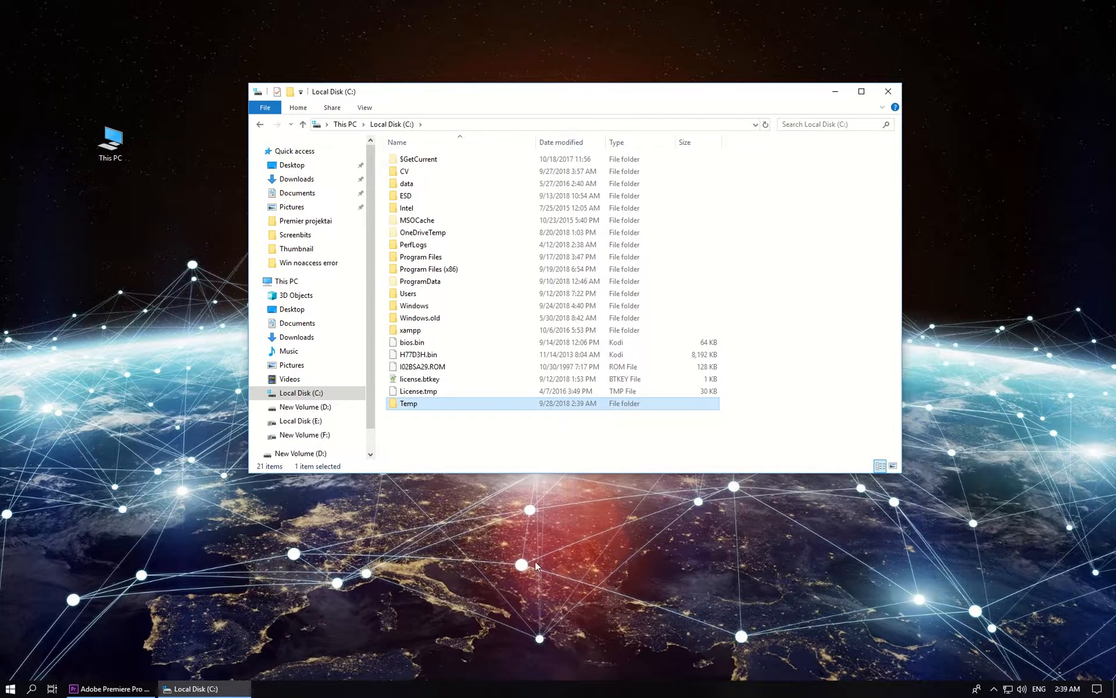
{"action": "right_click", "coordinate": [110, 140]}
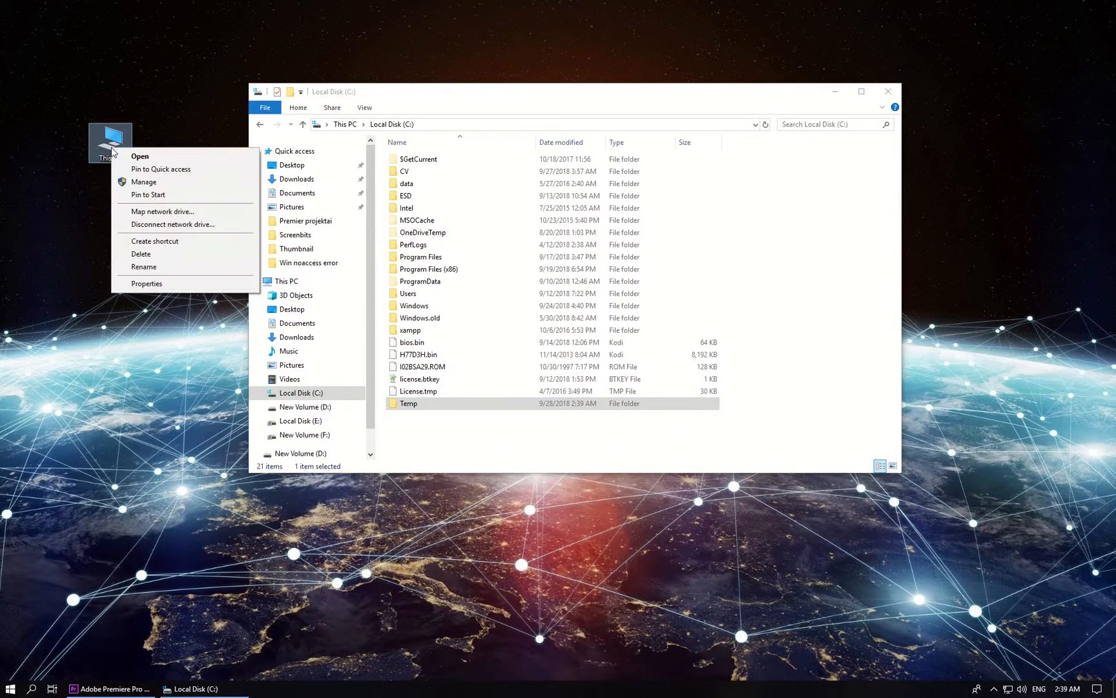
Visit System > Advanced settings > Environment Variables, then begin restarting the computer.
{"action": "left_click", "coordinate": [146, 283]}
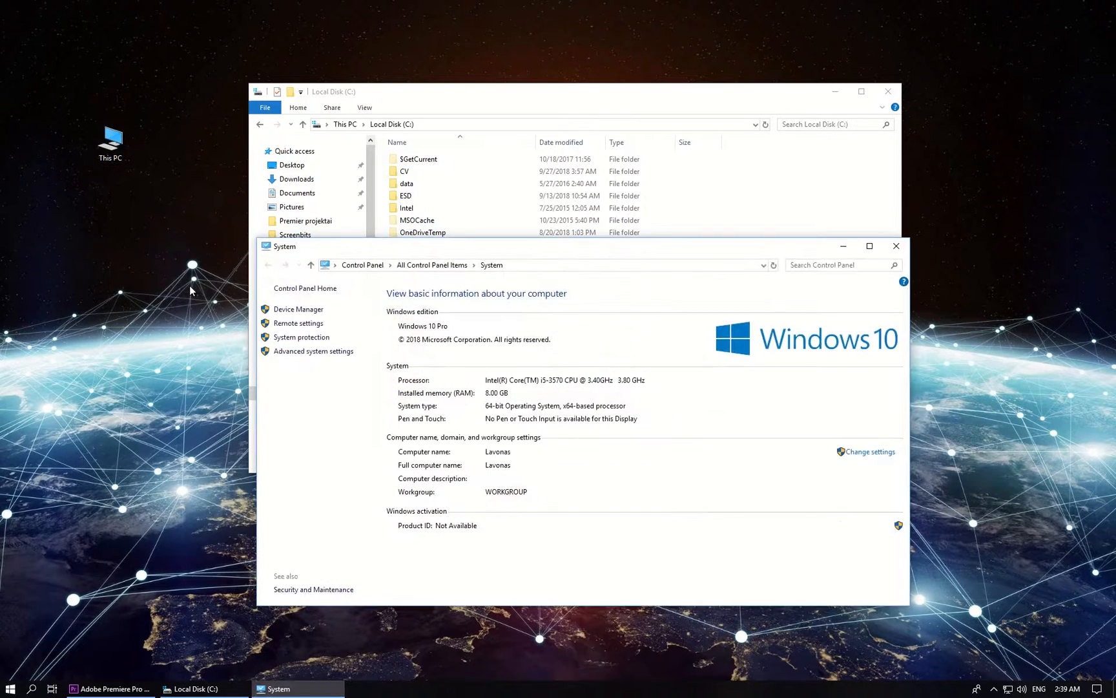
{"action": "left_click", "coordinate": [312, 350]}
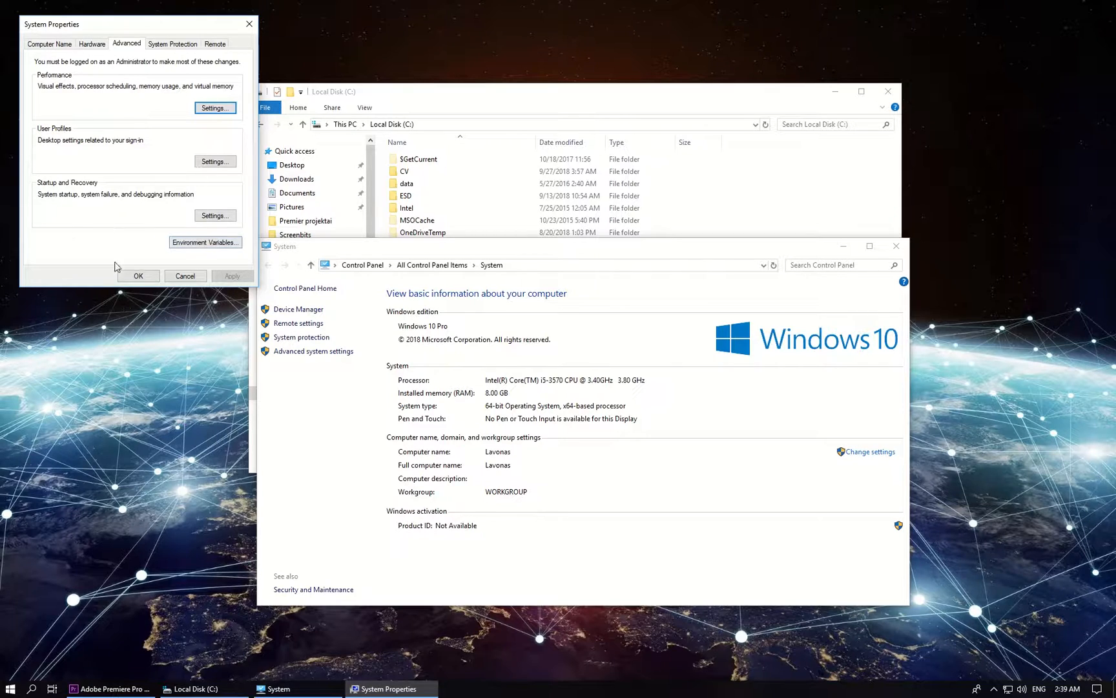
{"action": "left_click", "coordinate": [205, 242]}
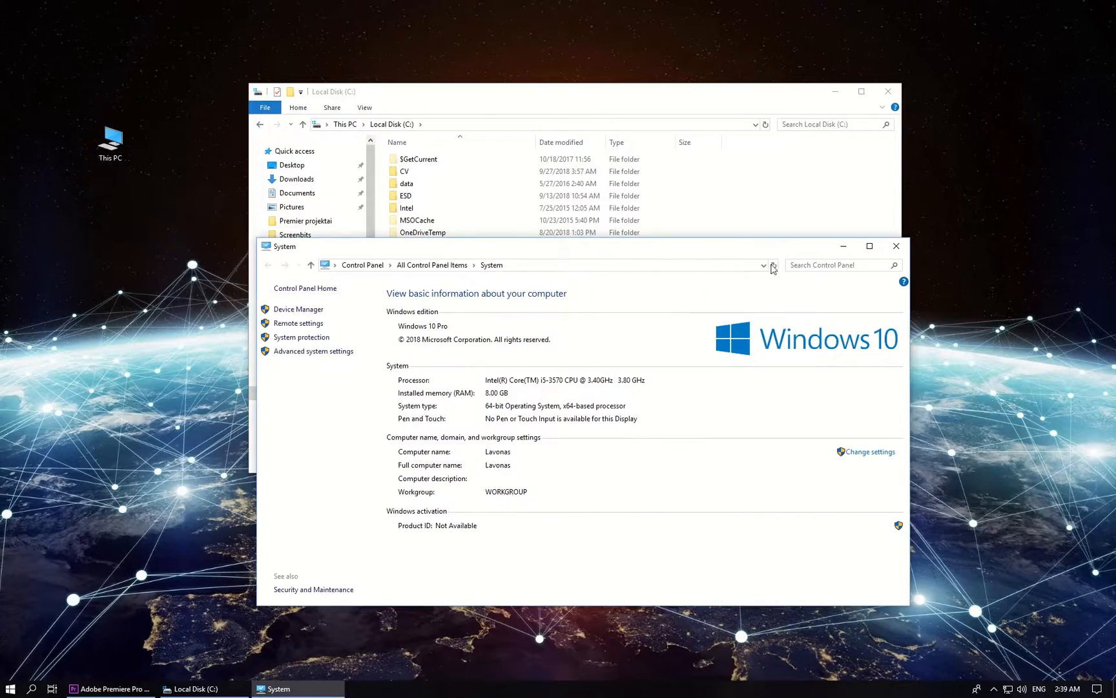
{"action": "left_click", "coordinate": [10, 687]}
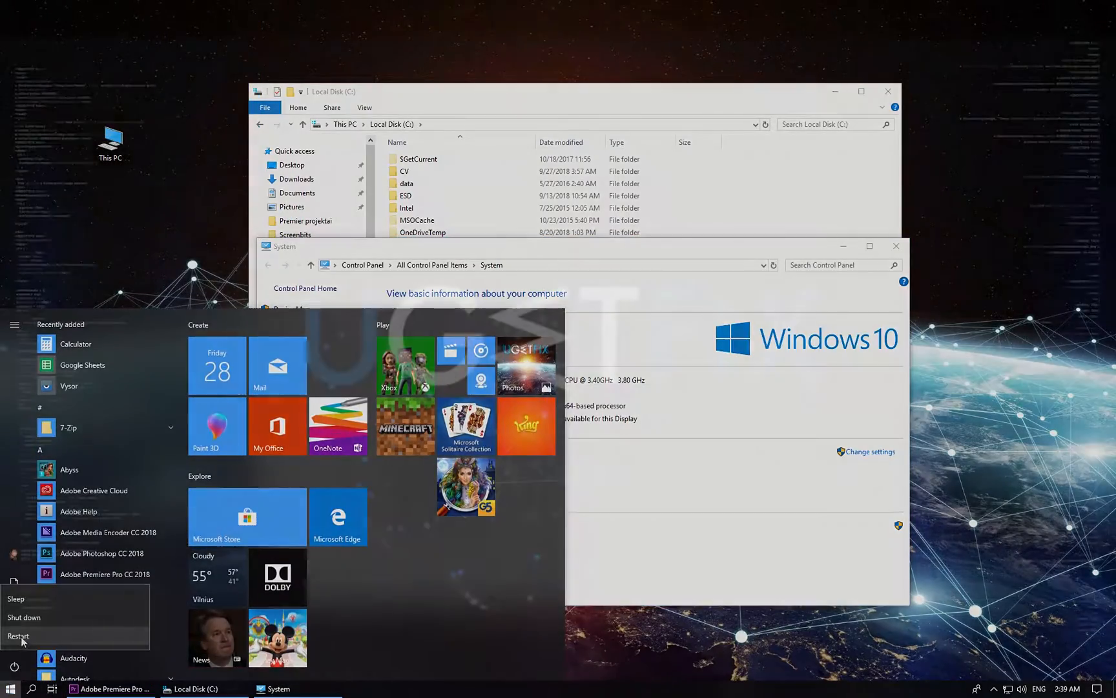